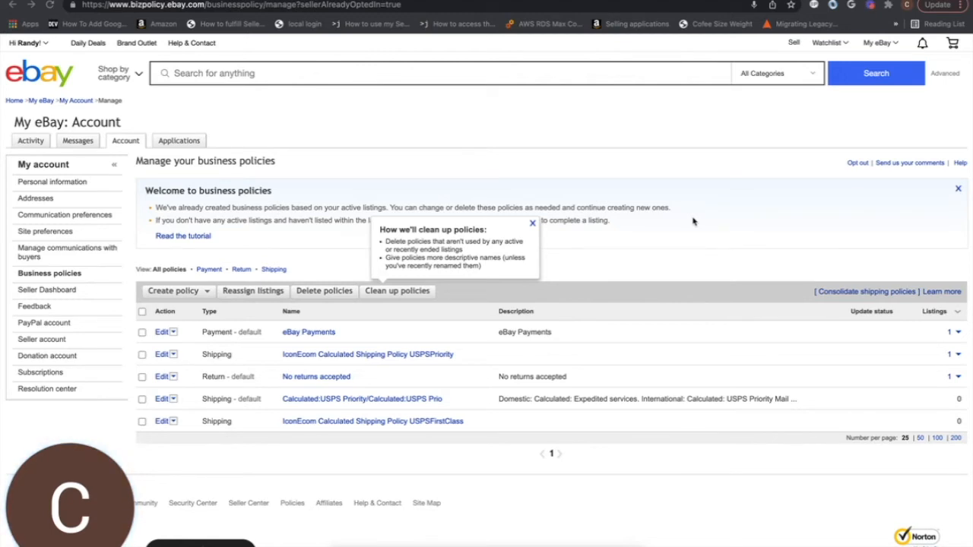
{"action": "mouse_move", "coordinate": [444, 369]}
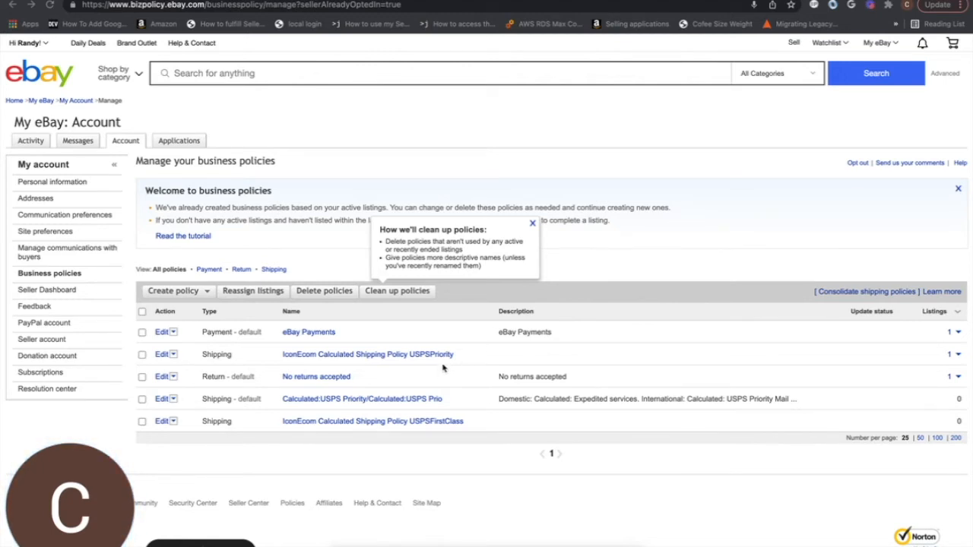
{"action": "mouse_move", "coordinate": [461, 362]}
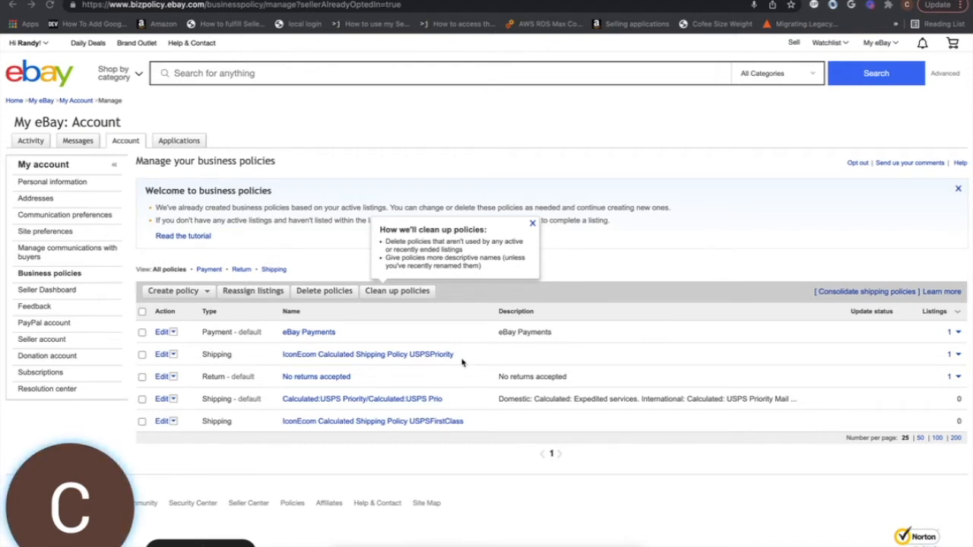
{"action": "mouse_move", "coordinate": [459, 361]}
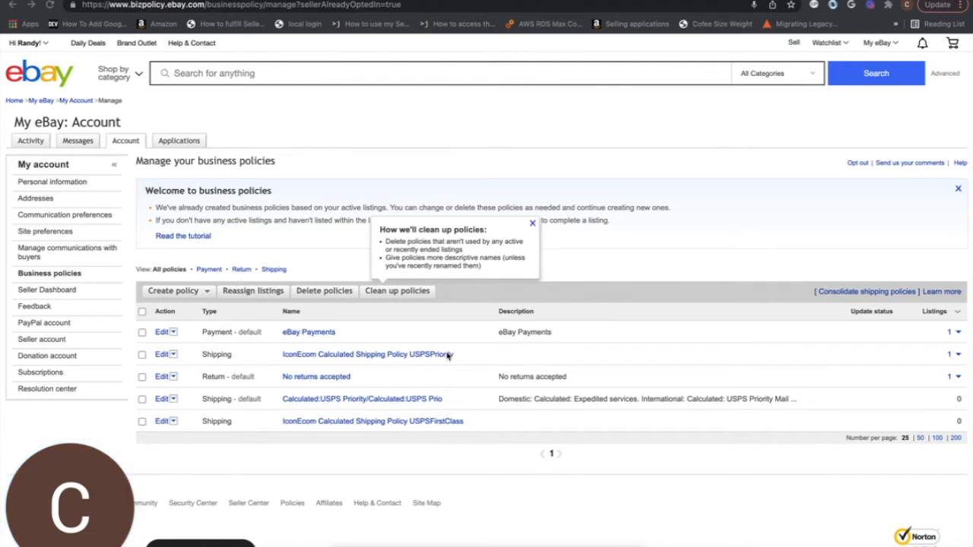
{"action": "mouse_move", "coordinate": [276, 348]}
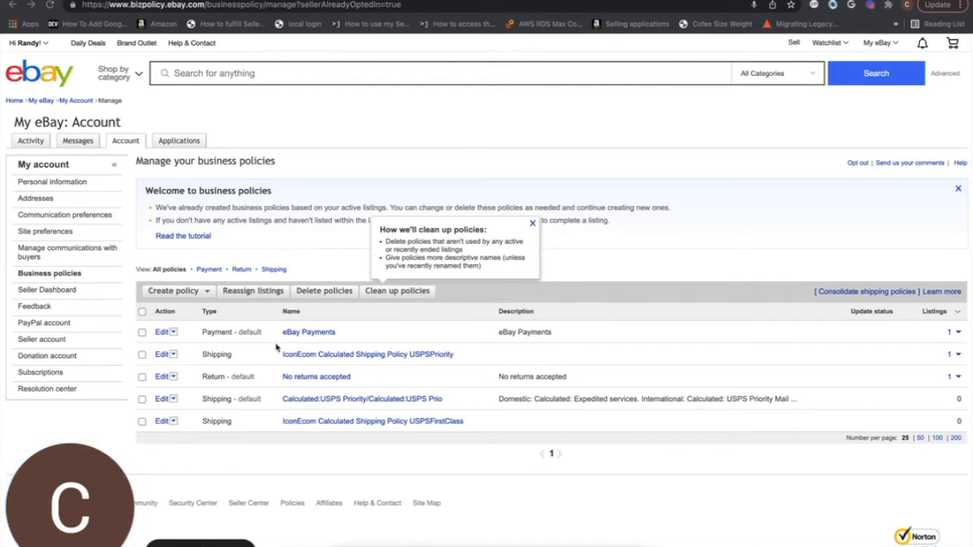
{"action": "mouse_move", "coordinate": [221, 399]}
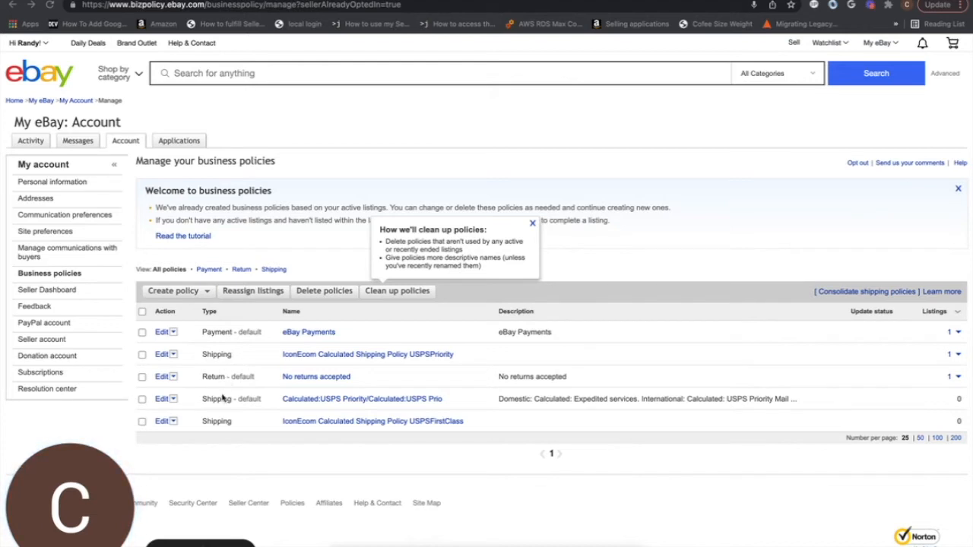
{"action": "mouse_move", "coordinate": [430, 357]}
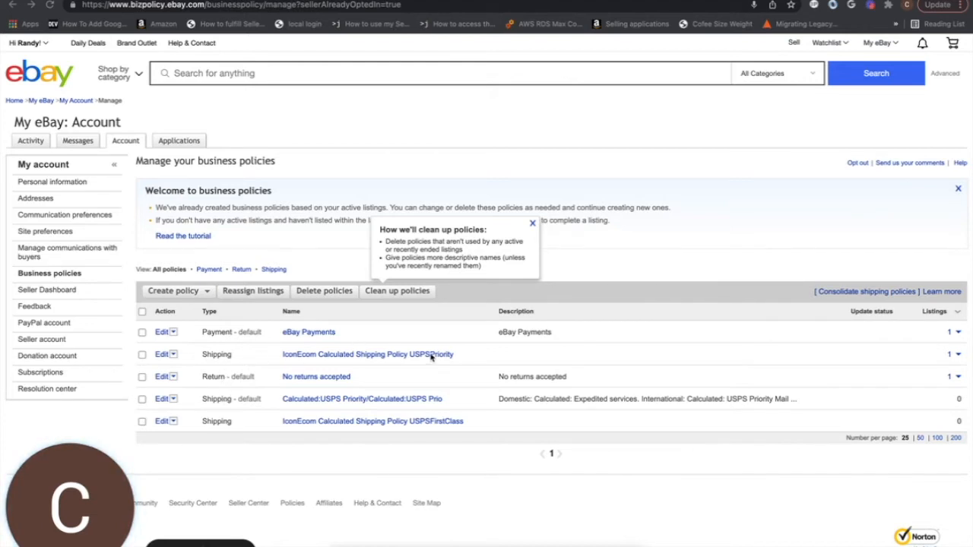
{"action": "mouse_move", "coordinate": [436, 428]}
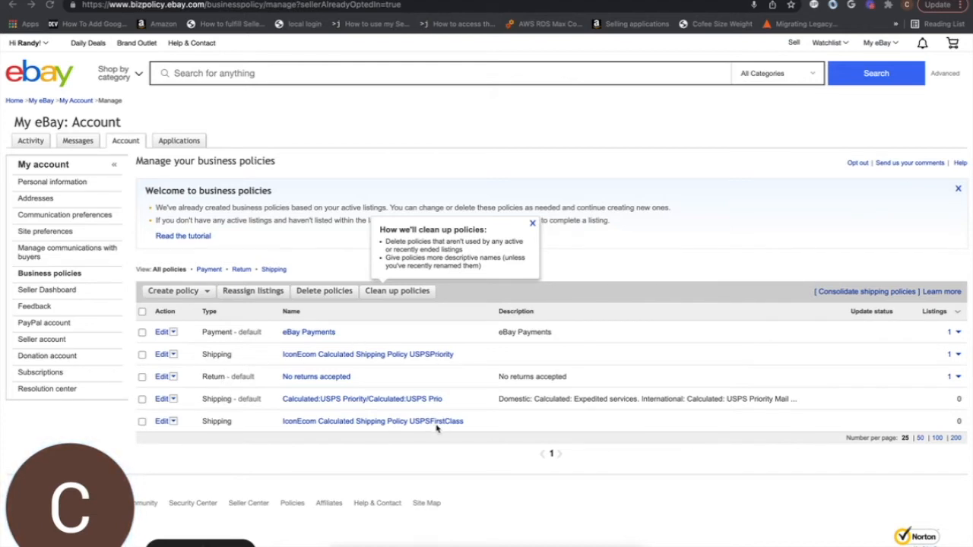
{"action": "mouse_move", "coordinate": [465, 426]}
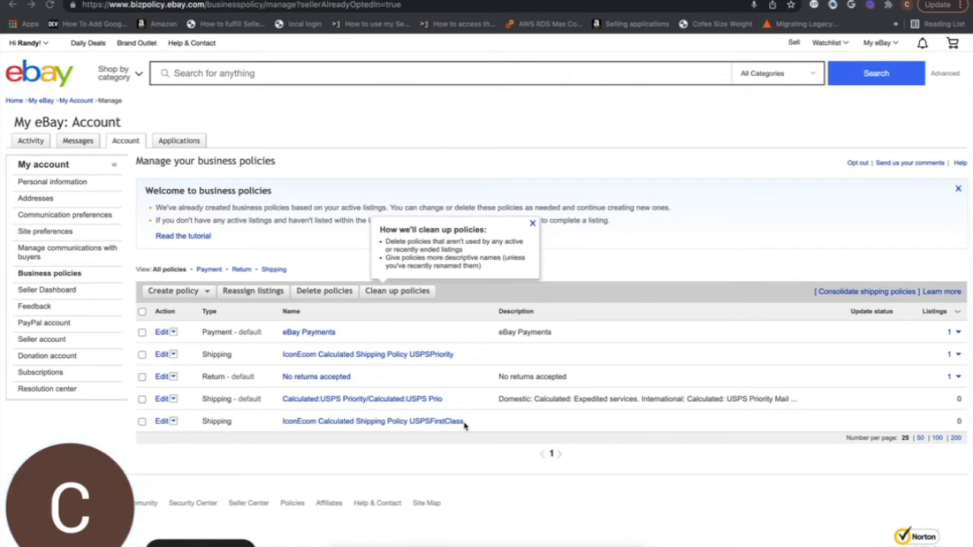
{"action": "mouse_move", "coordinate": [494, 429]}
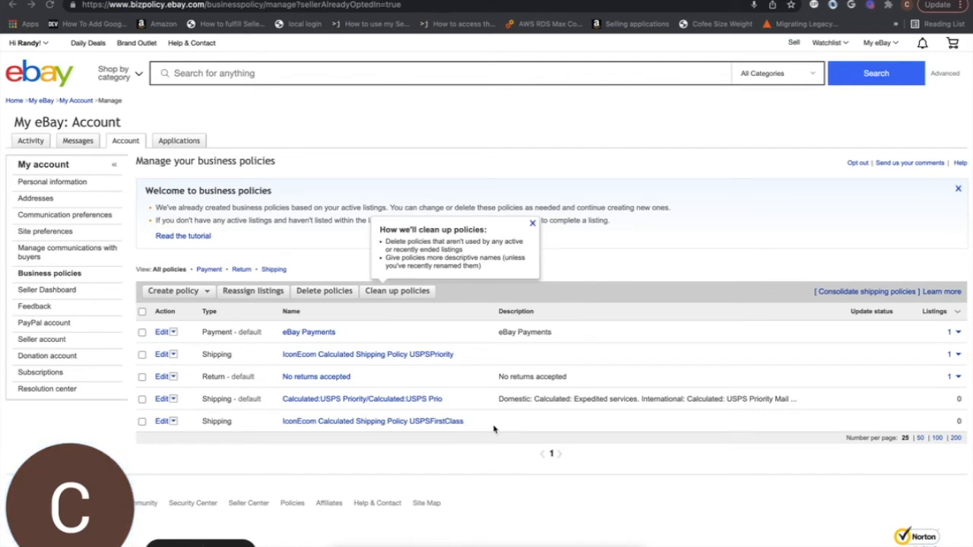
{"action": "mouse_move", "coordinate": [416, 433]}
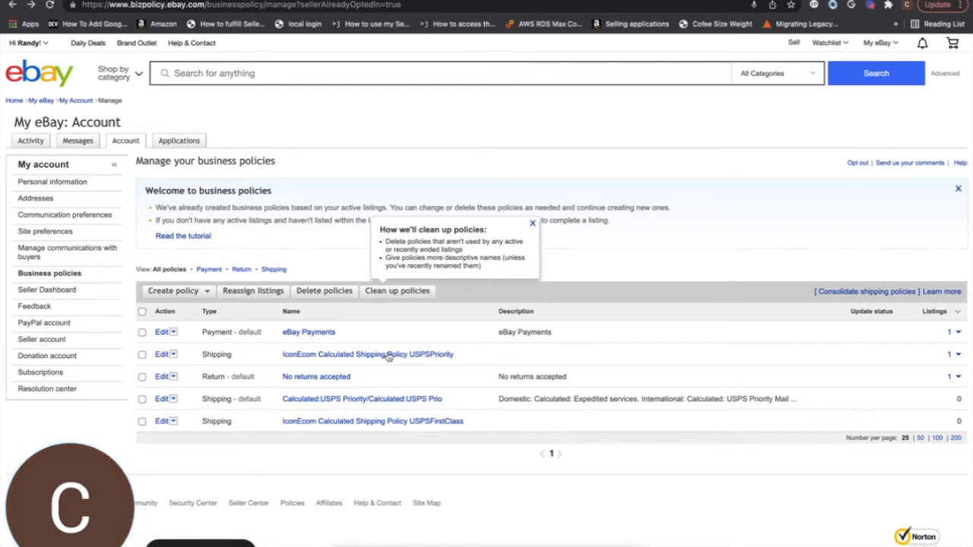
{"action": "mouse_move", "coordinate": [385, 358]}
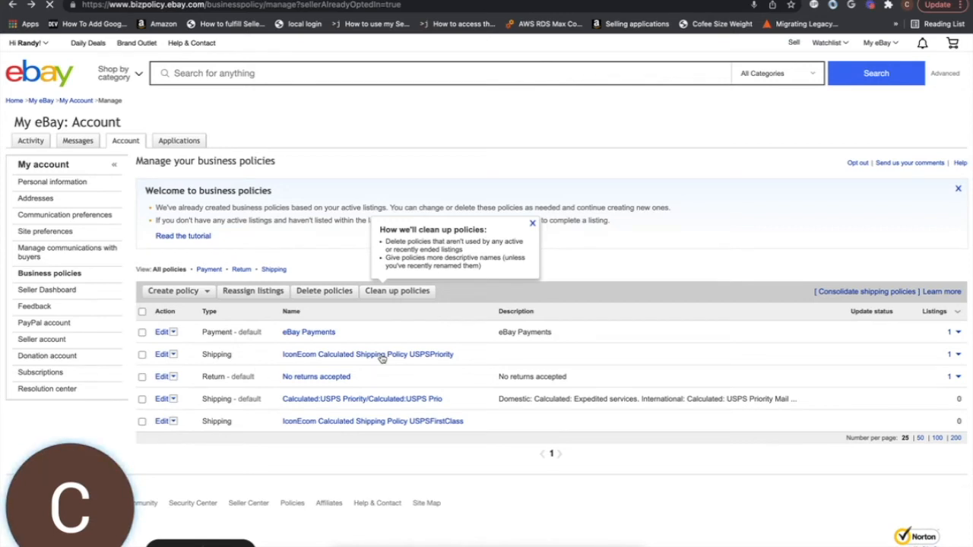
Open the USPSPriority calculated shipping policy and expand its International shipping cost options
{"action": "left_click", "coordinate": [367, 354]}
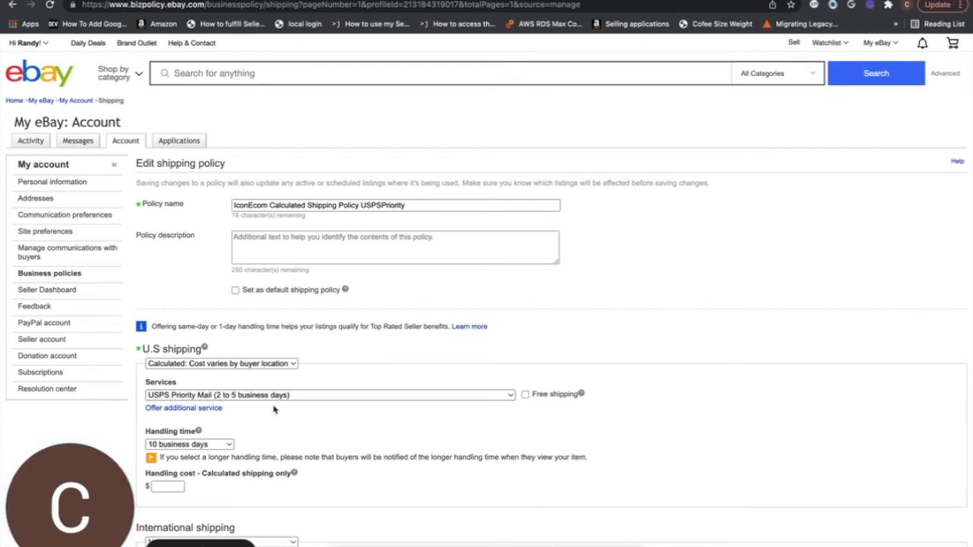
{"action": "scroll", "scroll_direction": "down", "scroll_amount": 3}
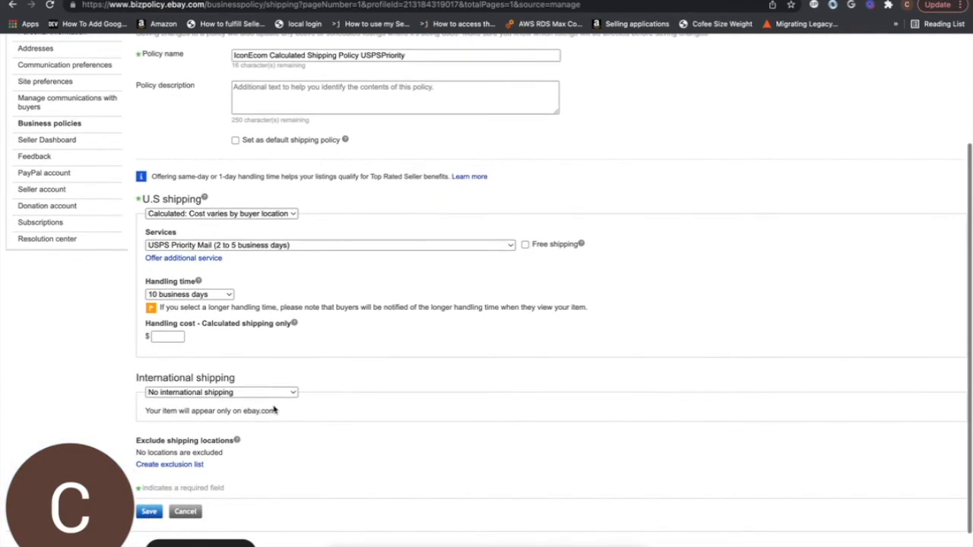
{"action": "left_click", "coordinate": [220, 392]}
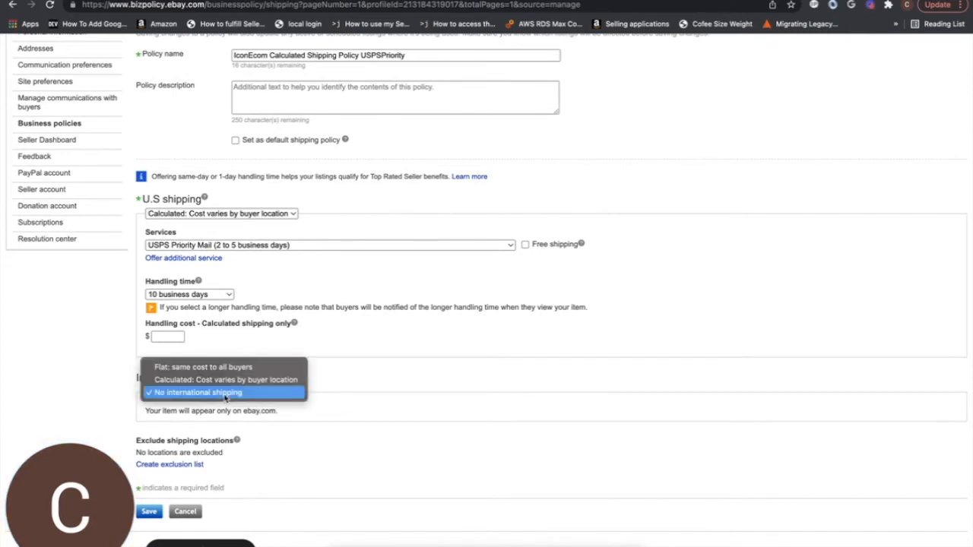
{"action": "mouse_move", "coordinate": [225, 379]}
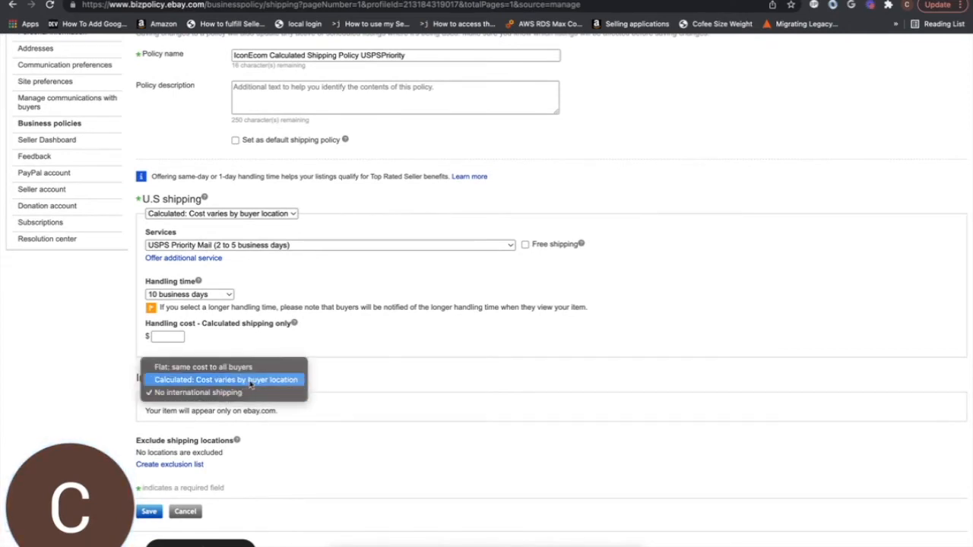
Make international shipping calculated, shipping Worldwide via USPS Priority Mail International
{"action": "left_click", "coordinate": [225, 380]}
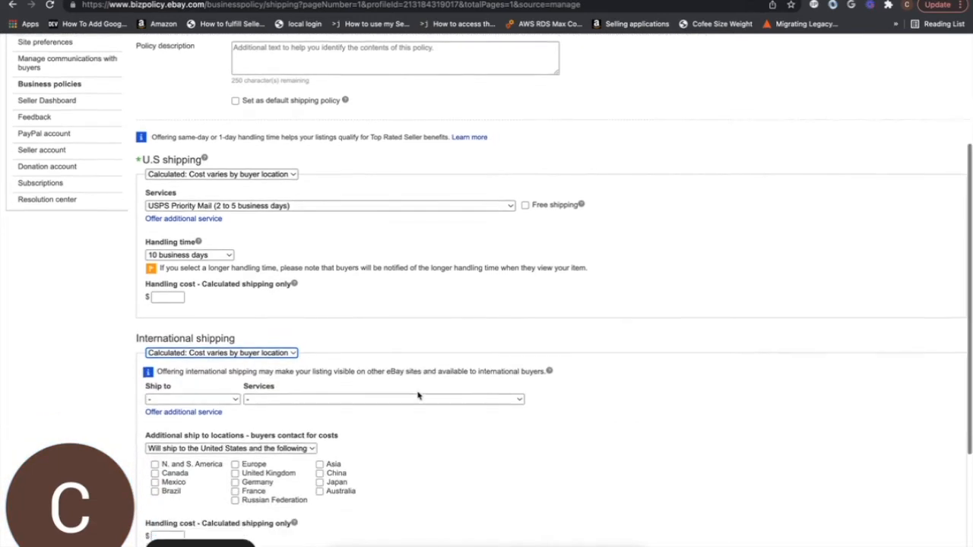
{"action": "left_click", "coordinate": [192, 399]}
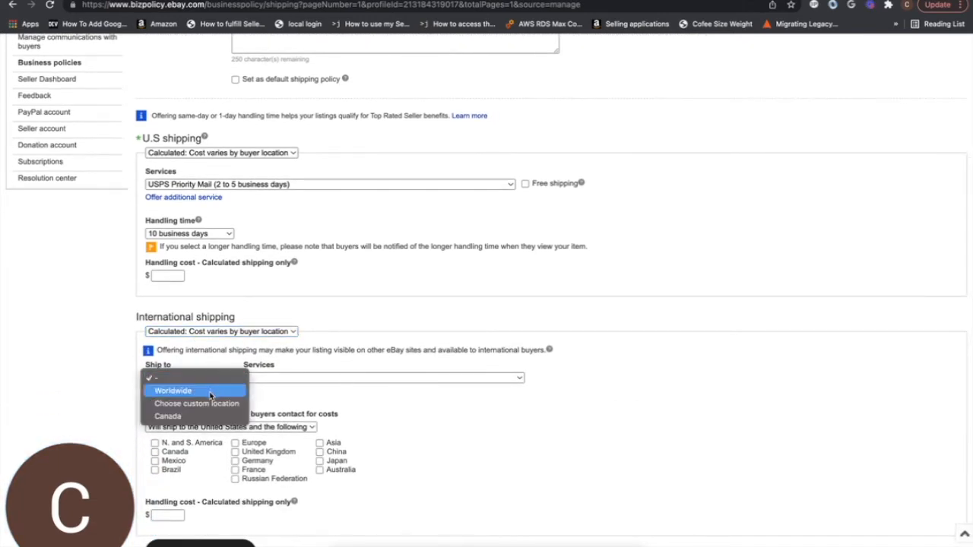
{"action": "left_click", "coordinate": [173, 391]}
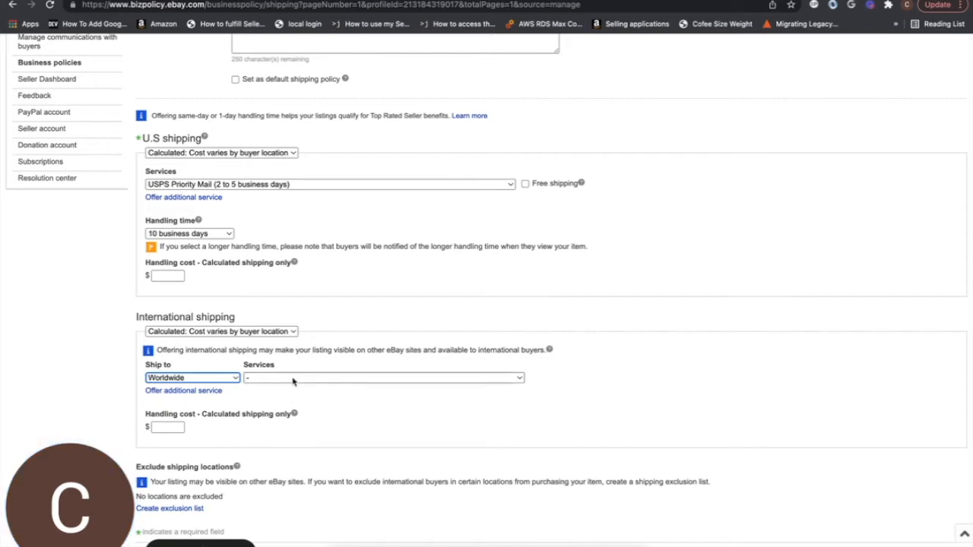
{"action": "left_click", "coordinate": [384, 377]}
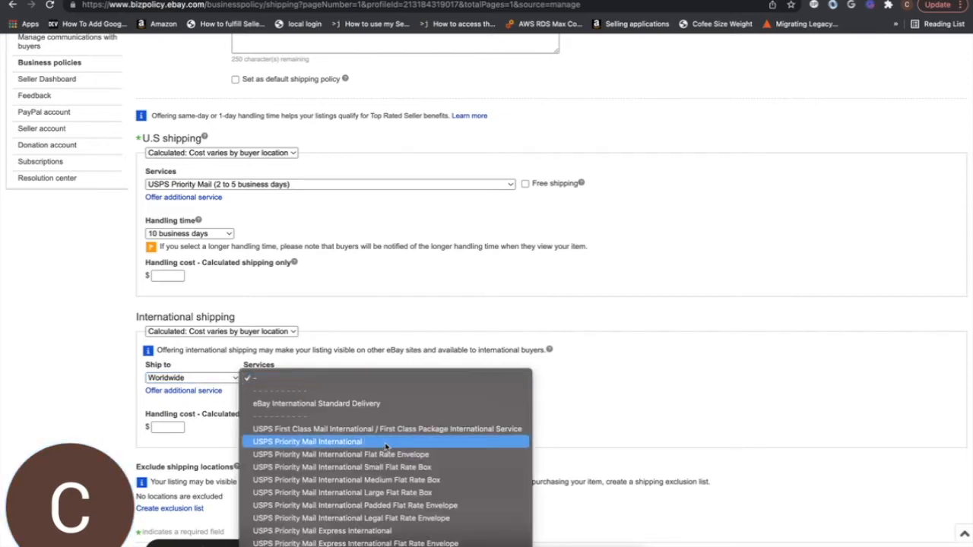
{"action": "left_click", "coordinate": [306, 442]}
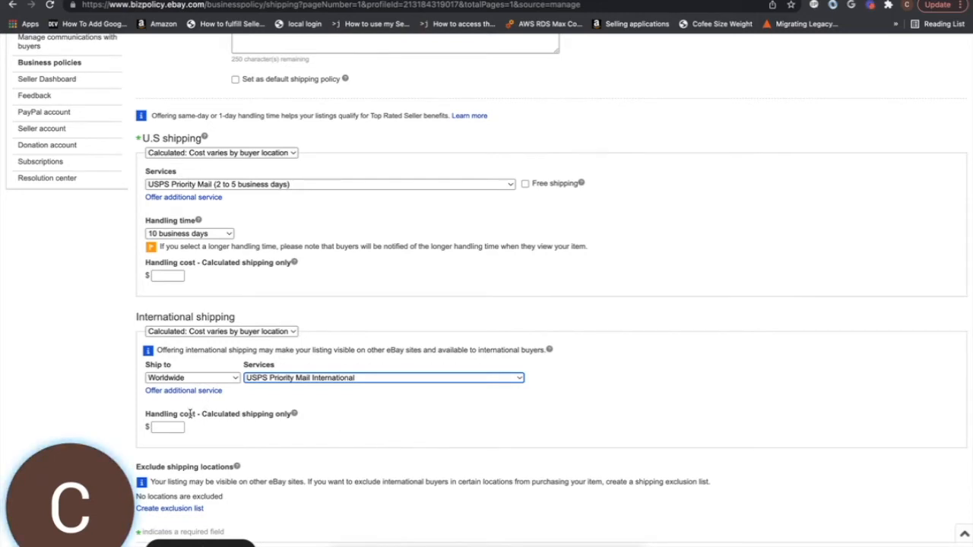
Enter a $1 international handling cost, leaving the U.S. handling cost blank
{"action": "left_click", "coordinate": [166, 426]}
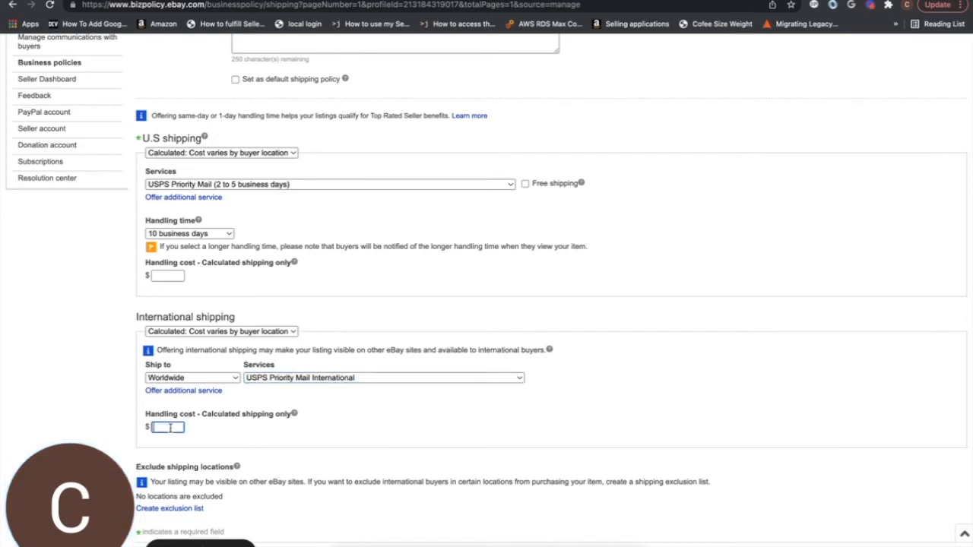
{"action": "type", "text": "1"}
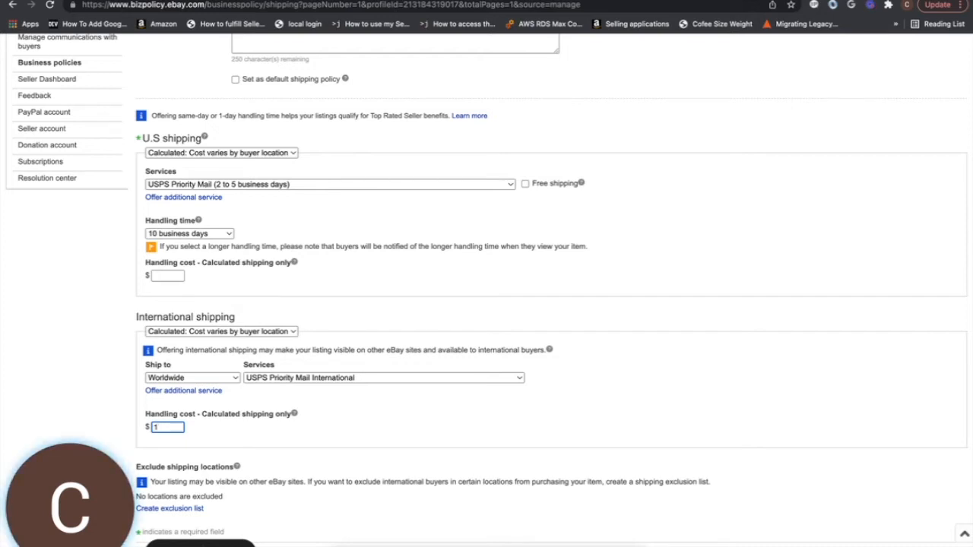
{"action": "left_click", "coordinate": [167, 275]}
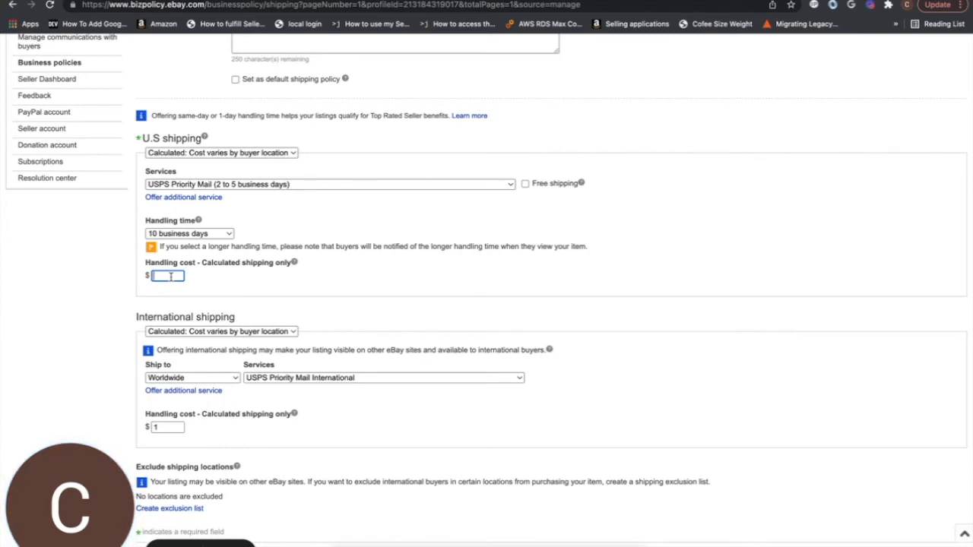
{"action": "mouse_move", "coordinate": [307, 288]}
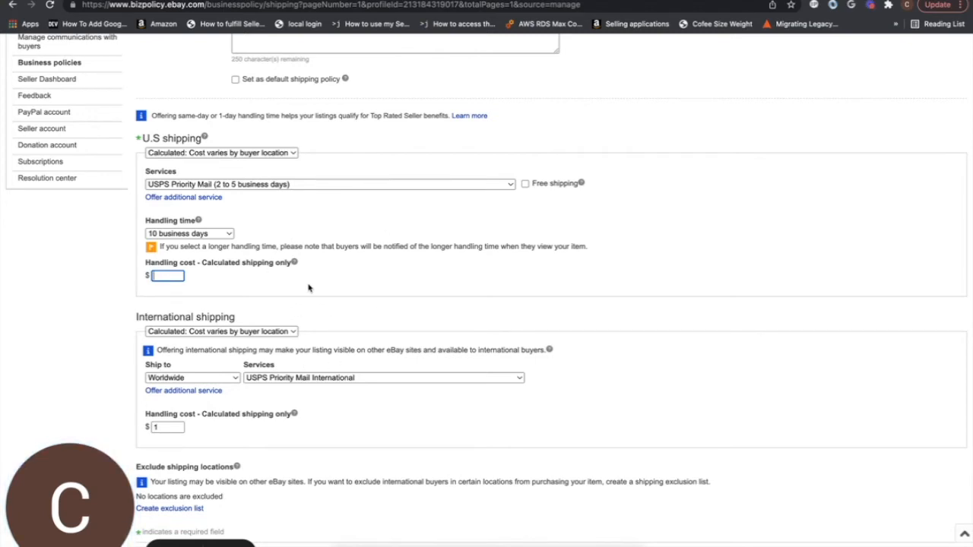